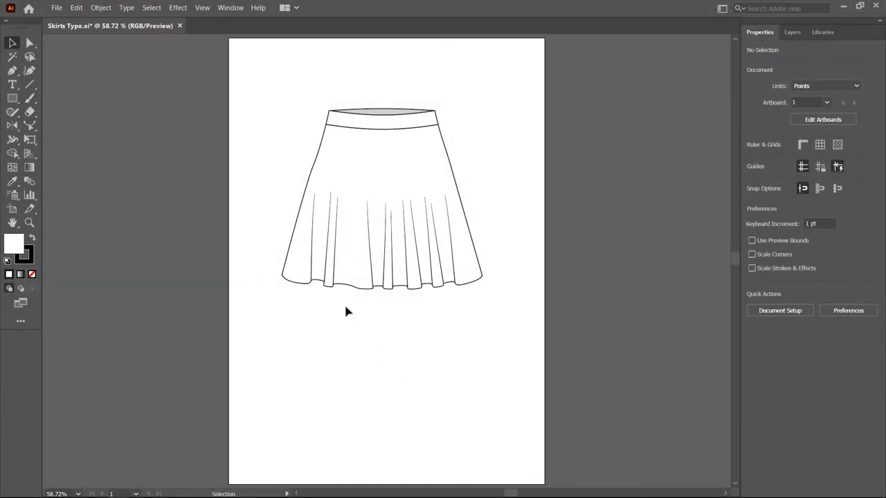
pyautogui.moveTo(393, 314)
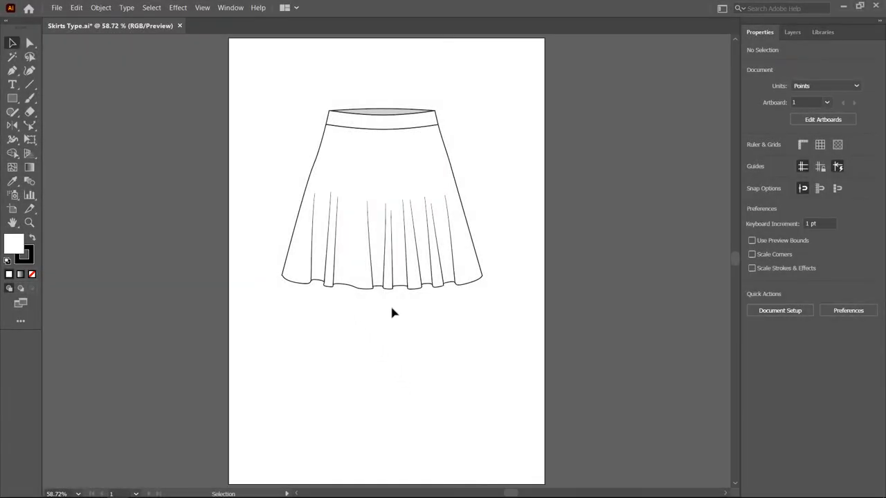
pyautogui.moveTo(391, 308)
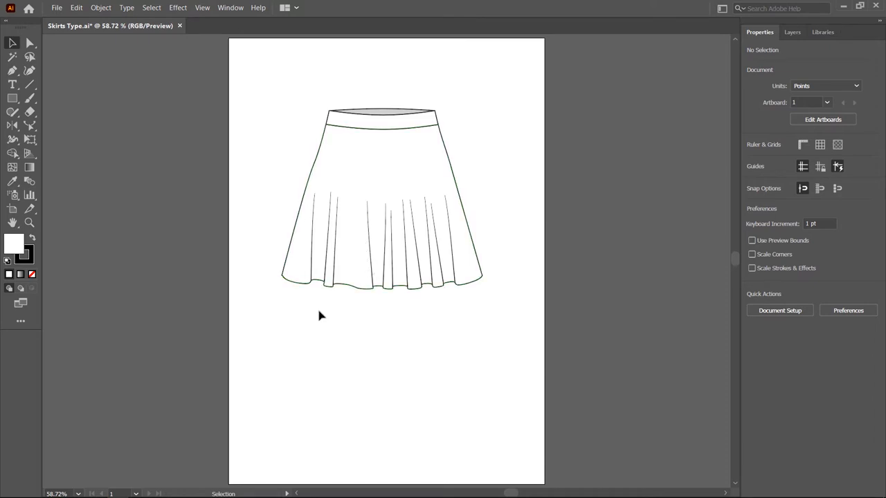
pyautogui.moveTo(361, 320)
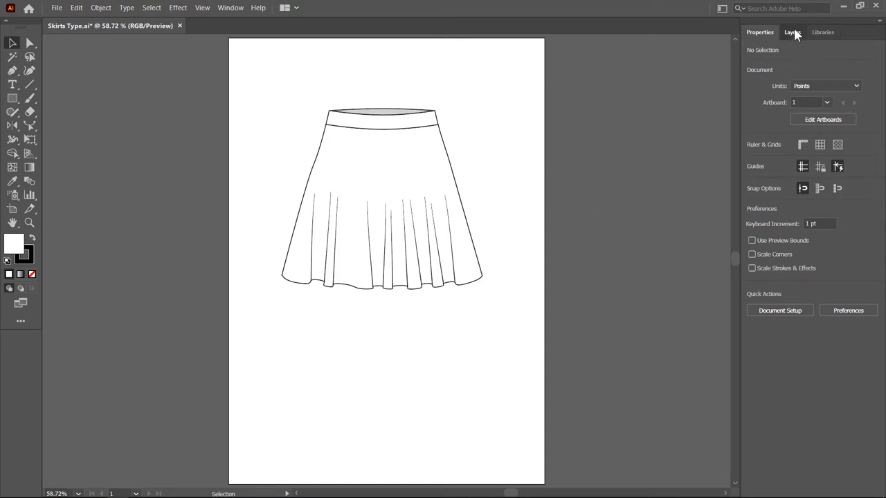
# Show the Skirts layer's design sheet, then select and deselect the top-left pleated skirt.
pyautogui.click(793, 32)
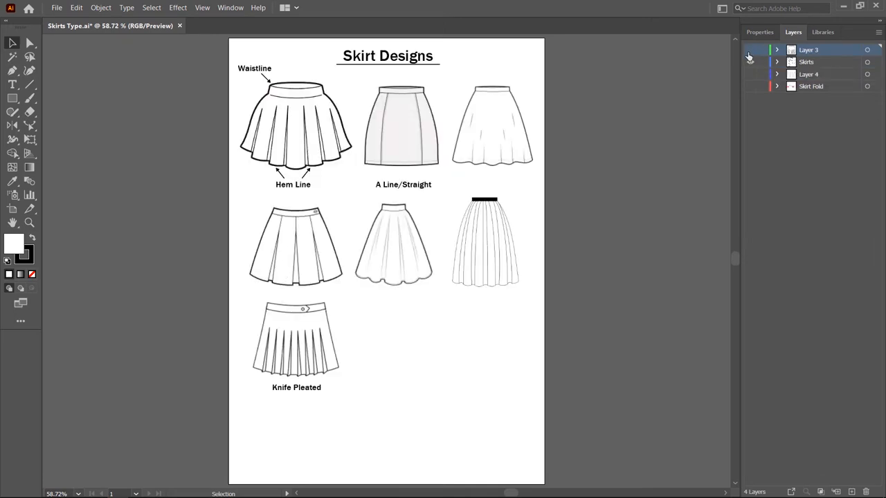
pyautogui.click(750, 50)
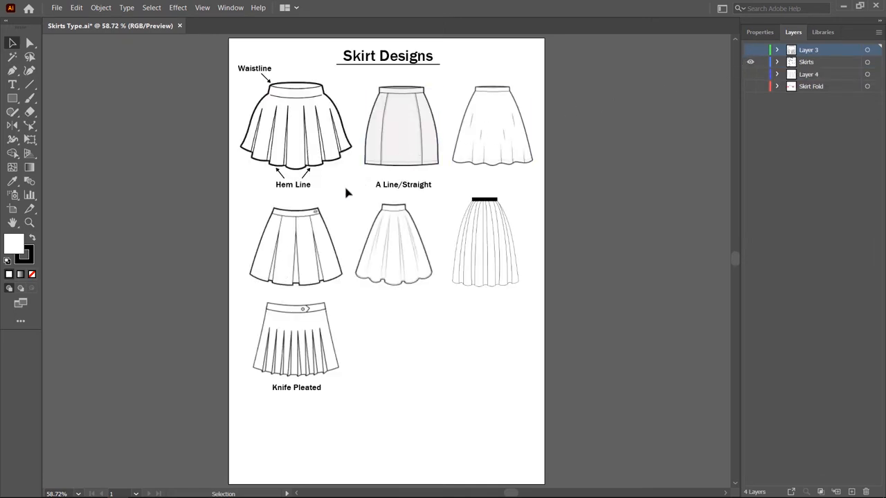
pyautogui.click(291, 111)
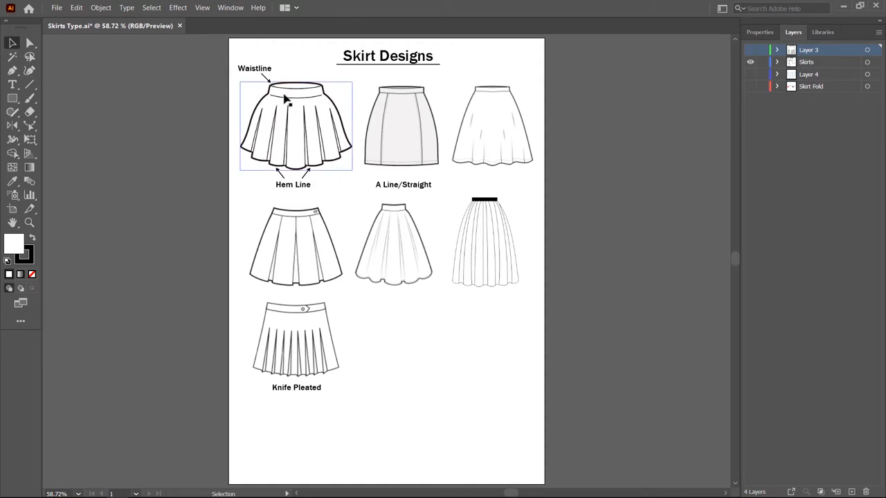
pyautogui.moveTo(301, 114)
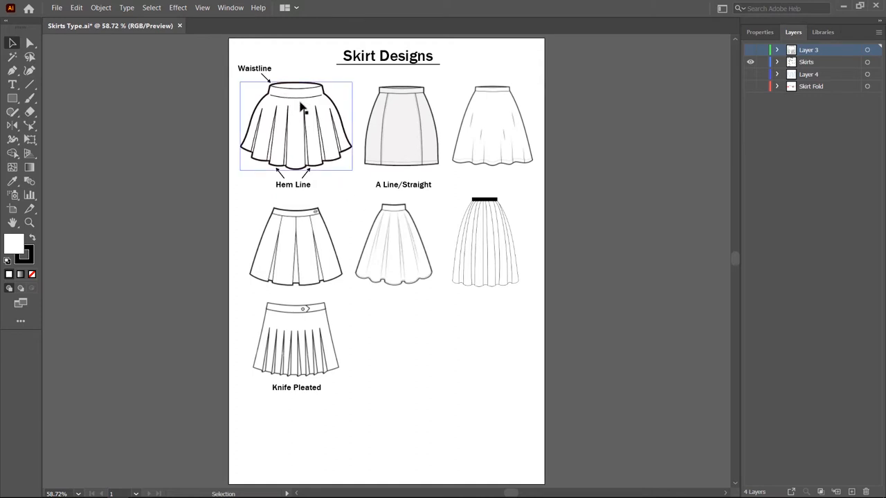
pyautogui.moveTo(303, 170)
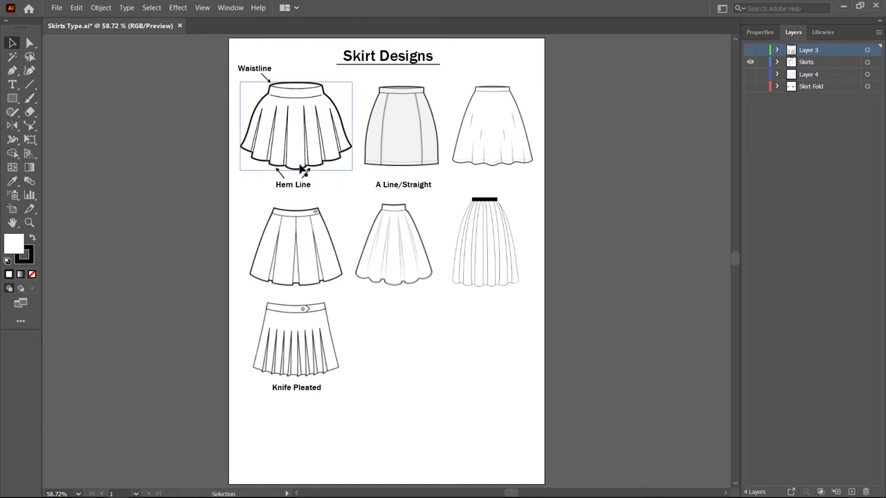
pyautogui.click(284, 258)
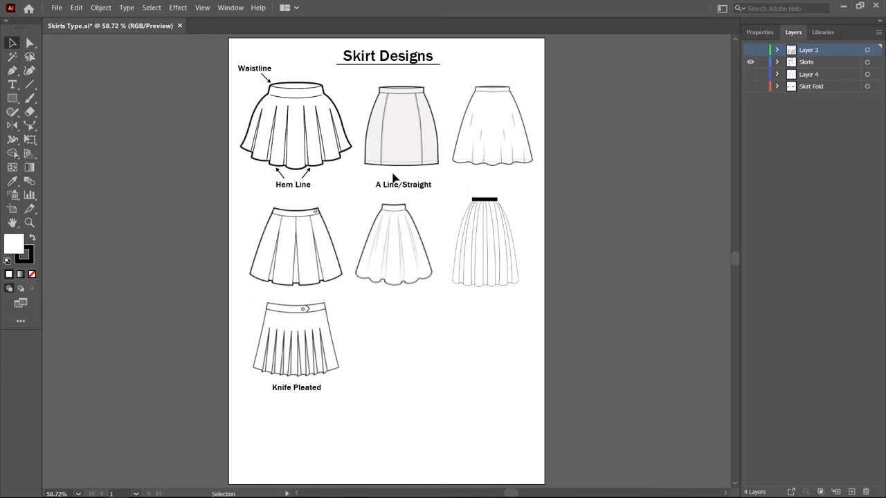
pyautogui.moveTo(379, 179)
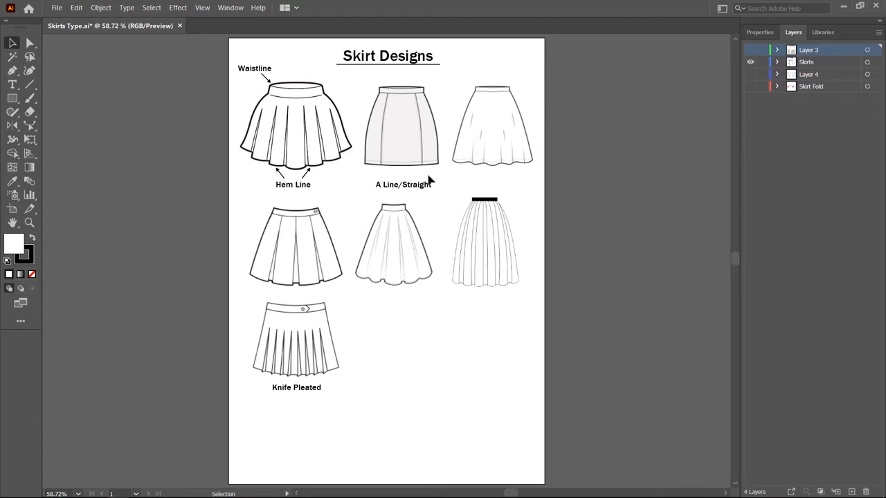
pyautogui.moveTo(476, 178)
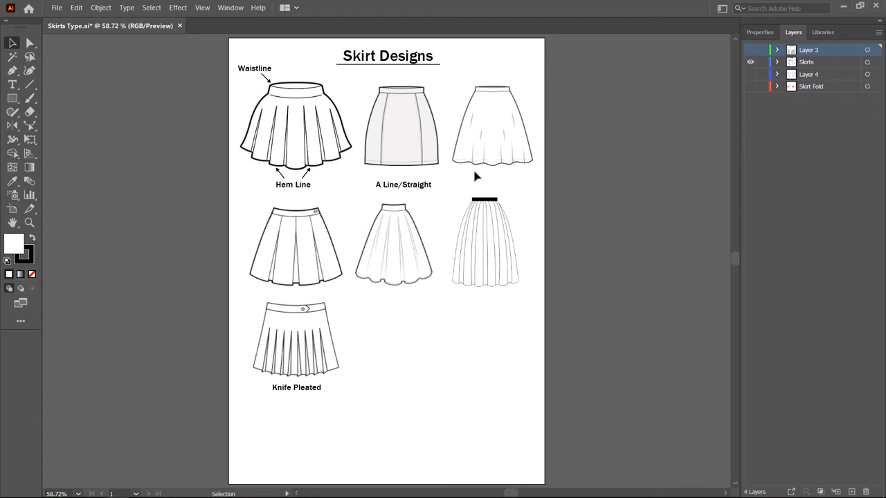
pyautogui.moveTo(520, 177)
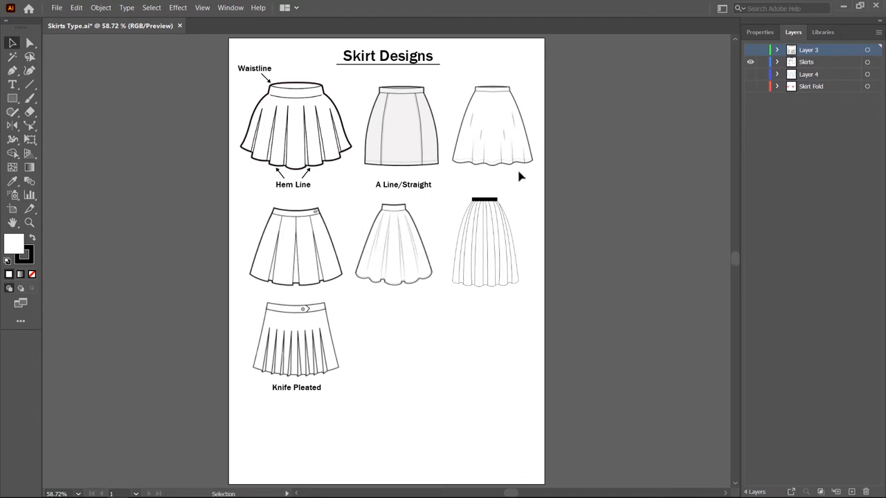
pyautogui.moveTo(504, 176)
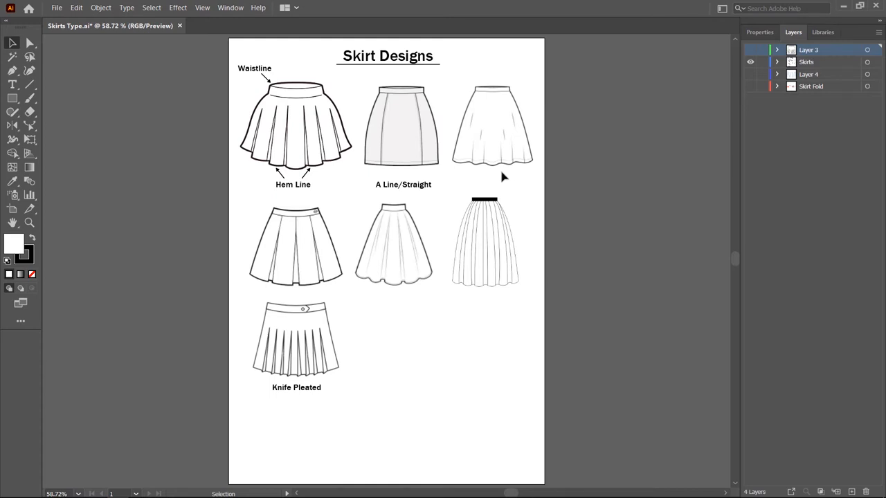
pyautogui.moveTo(501, 179)
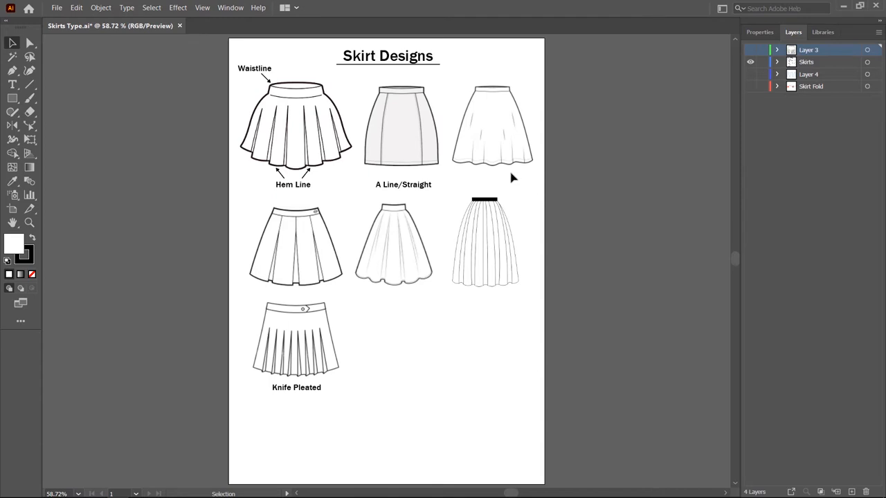
pyautogui.moveTo(279, 409)
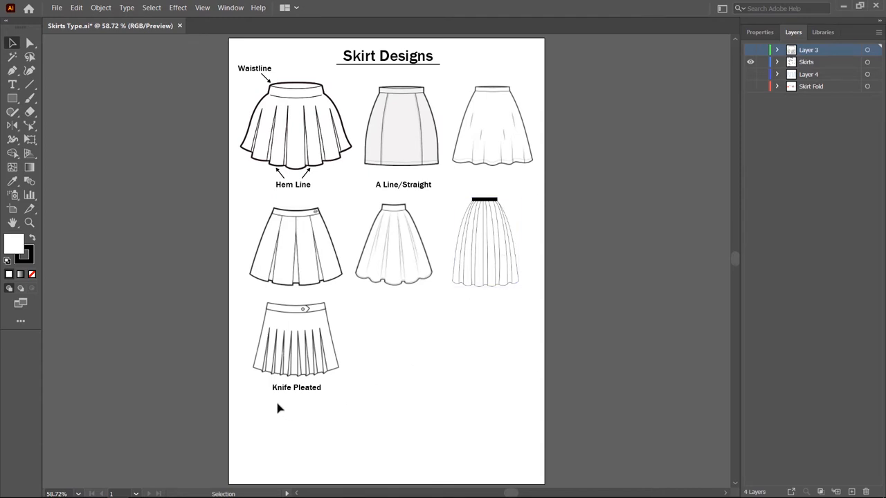
pyautogui.moveTo(316, 404)
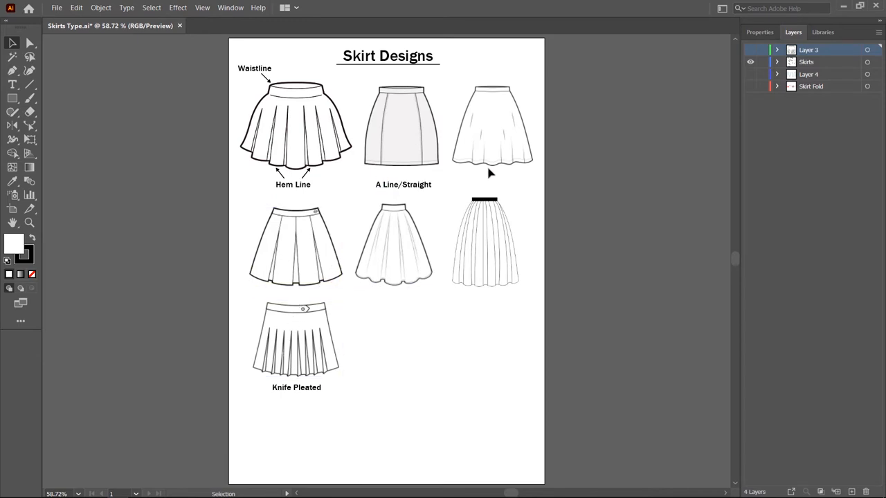
# Add Layer 5 and draw a straight horizontal line right of the Knife Pleated skirt.
pyautogui.scroll(-3)
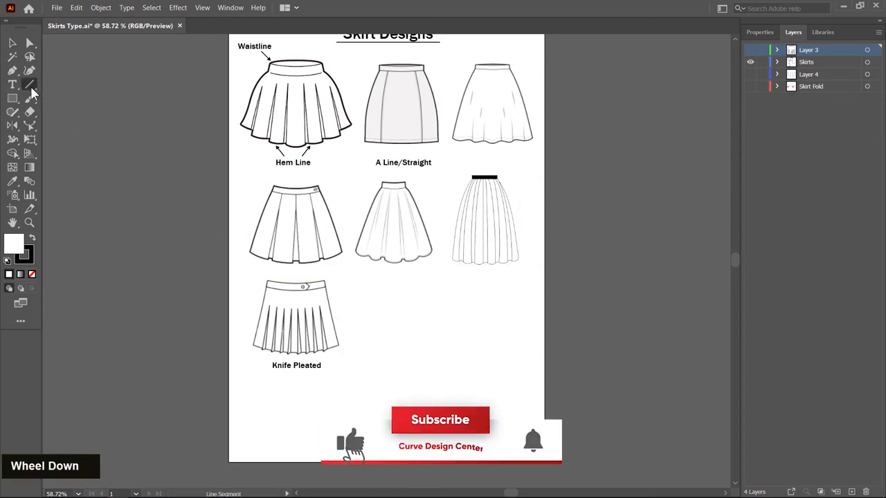
pyautogui.click(440, 420)
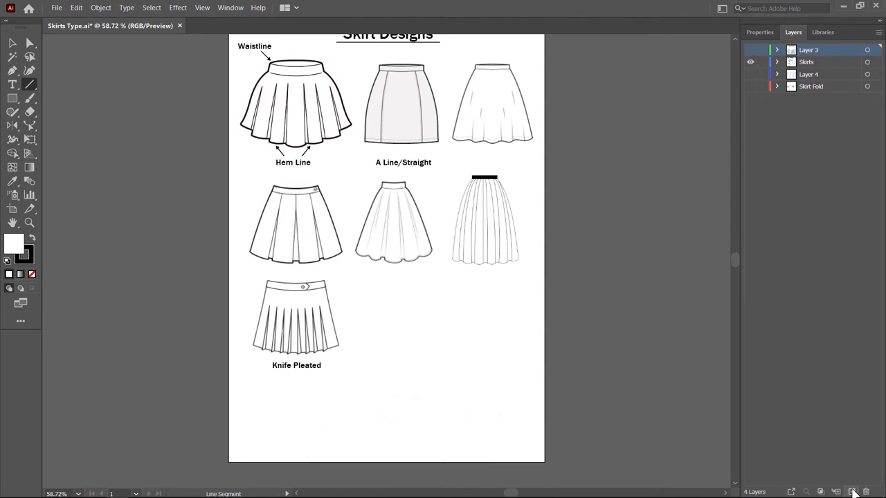
pyautogui.click(851, 490)
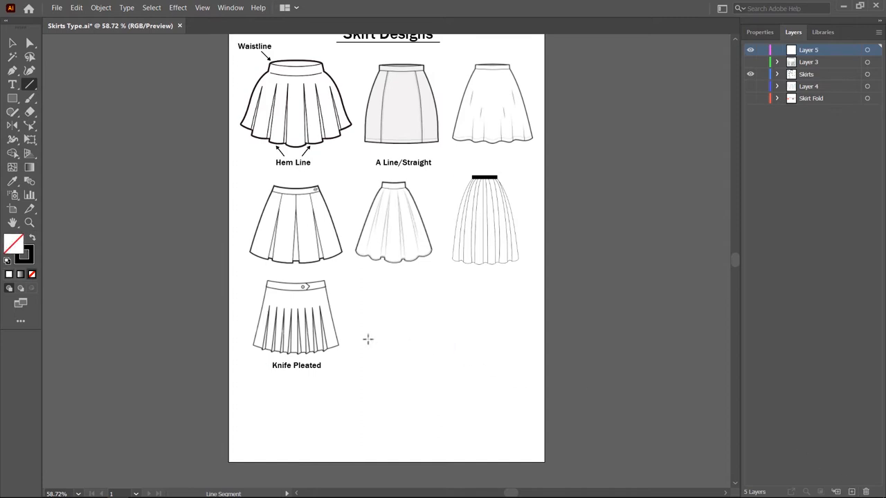
pyautogui.moveTo(367, 340); pyautogui.dragTo(496, 339)
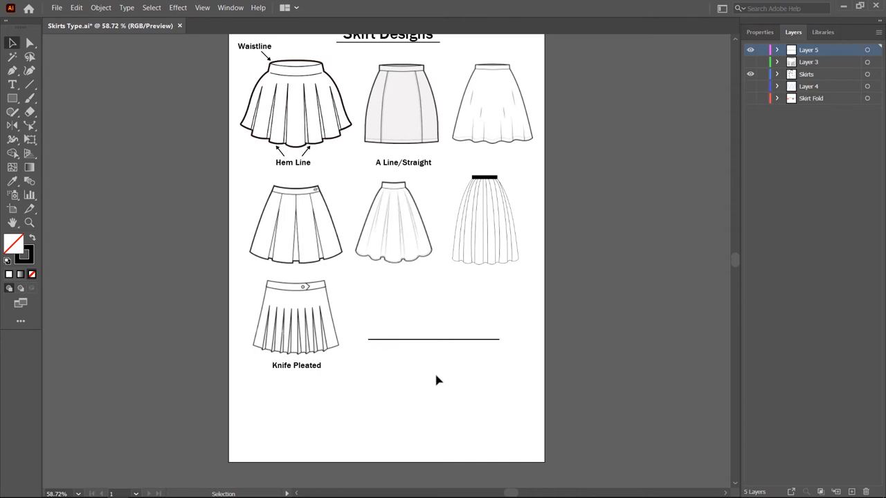
pyautogui.moveTo(436, 350)
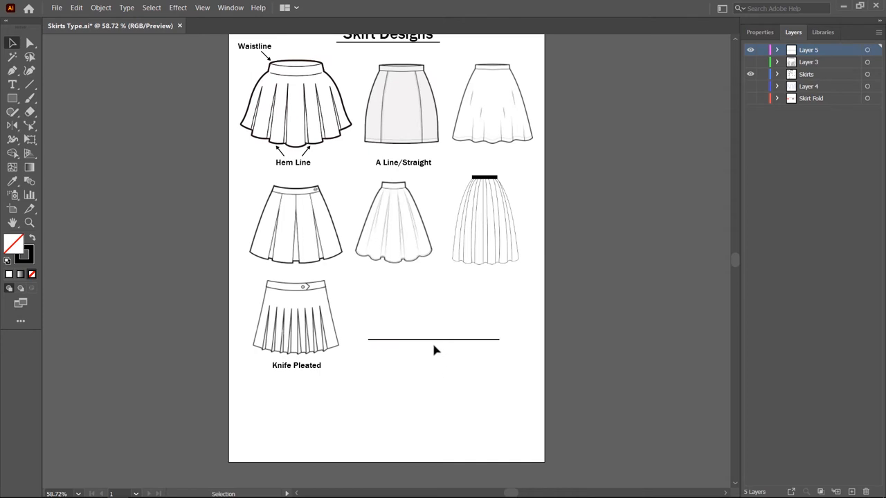
pyautogui.moveTo(424, 355)
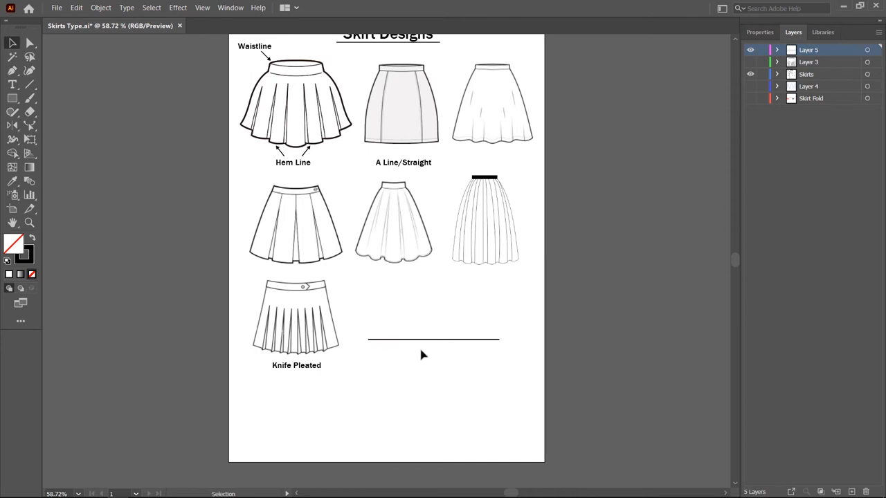
pyautogui.moveTo(436, 356)
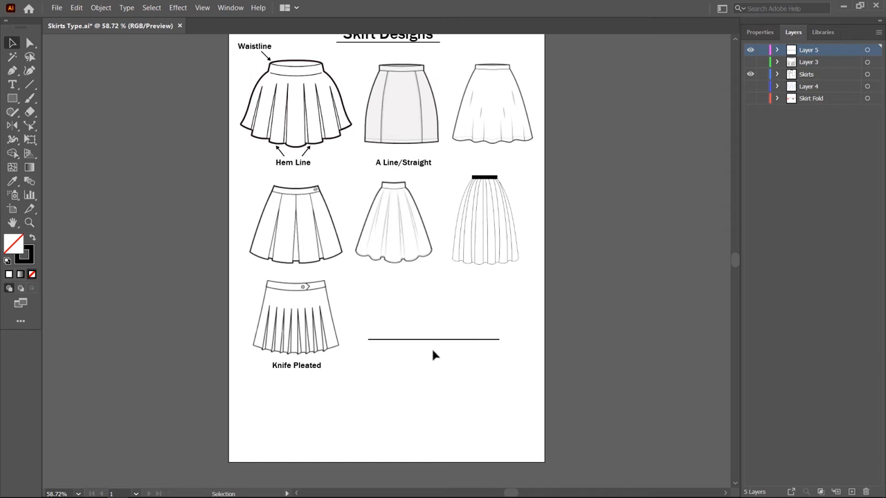
pyautogui.moveTo(434, 357)
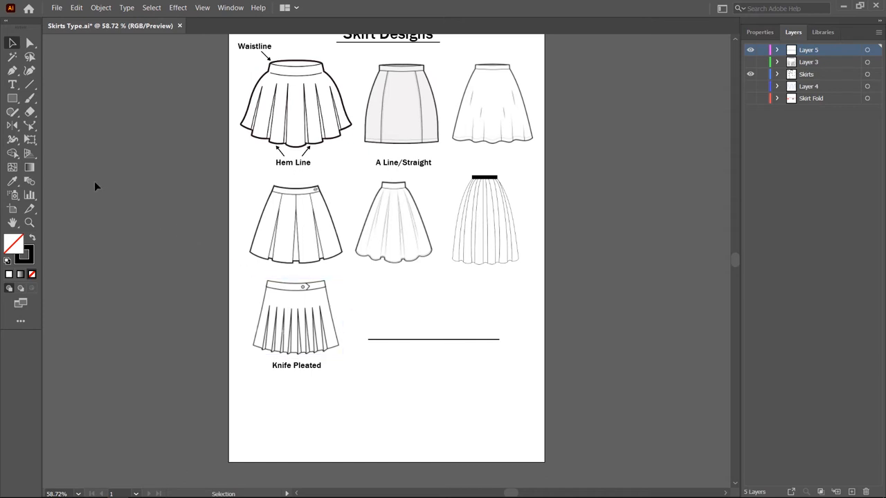
# Pull the middle of the horizontal line down with the Reshape tool into a gentle curve.
pyautogui.rightClick(9, 127)
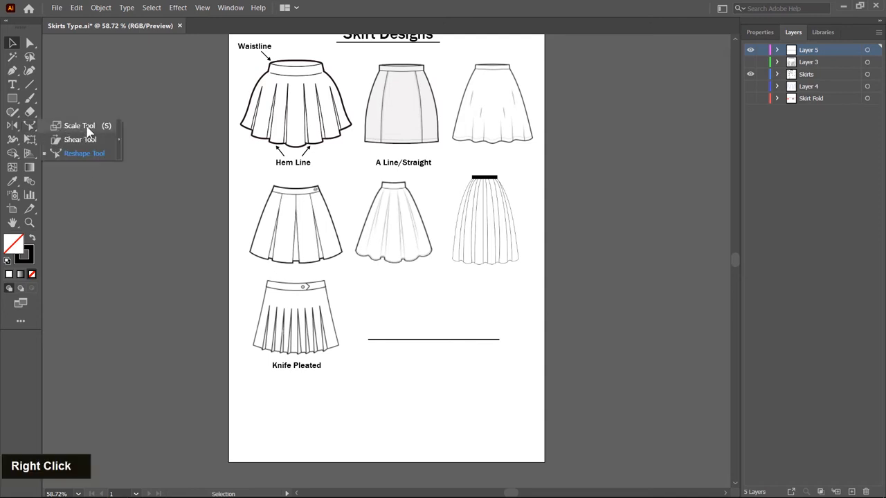
pyautogui.moveTo(86, 153)
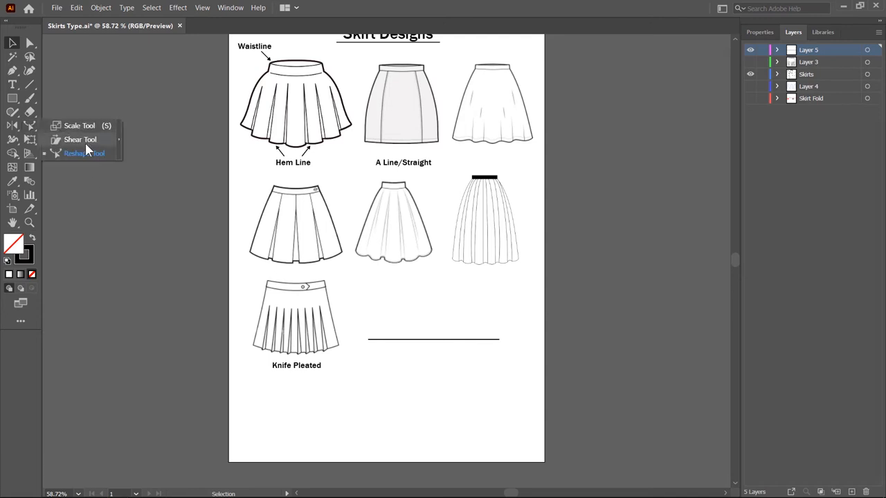
pyautogui.moveTo(83, 160)
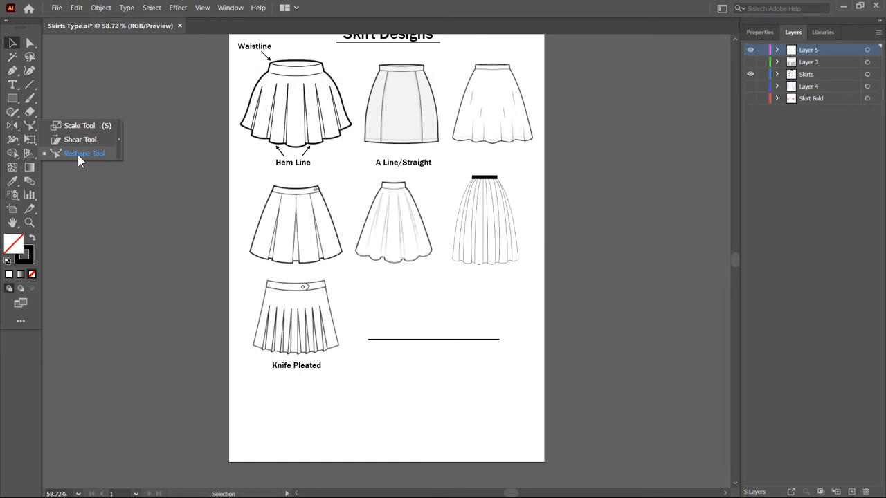
pyautogui.click(84, 153)
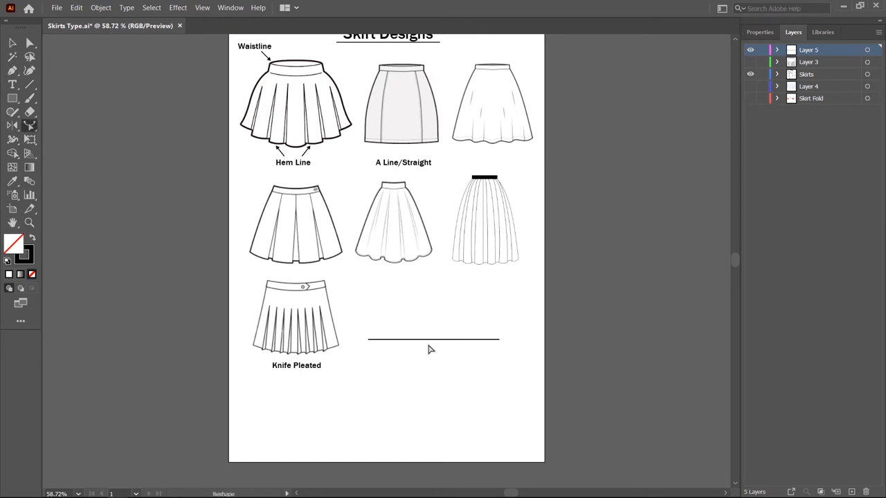
pyautogui.moveTo(434, 344)
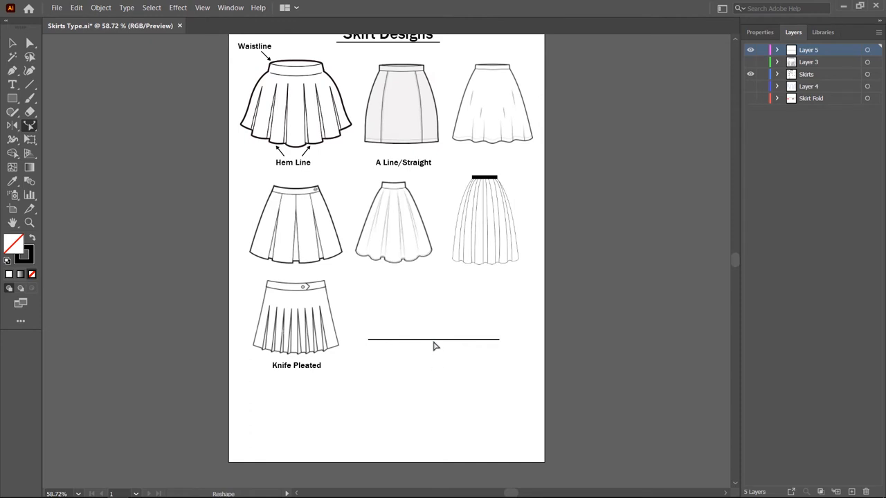
pyautogui.moveTo(435, 349)
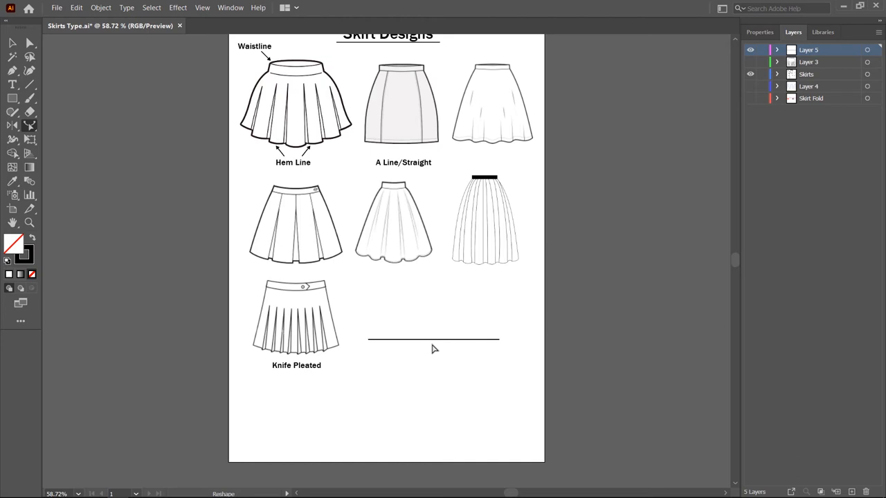
pyautogui.click(434, 338)
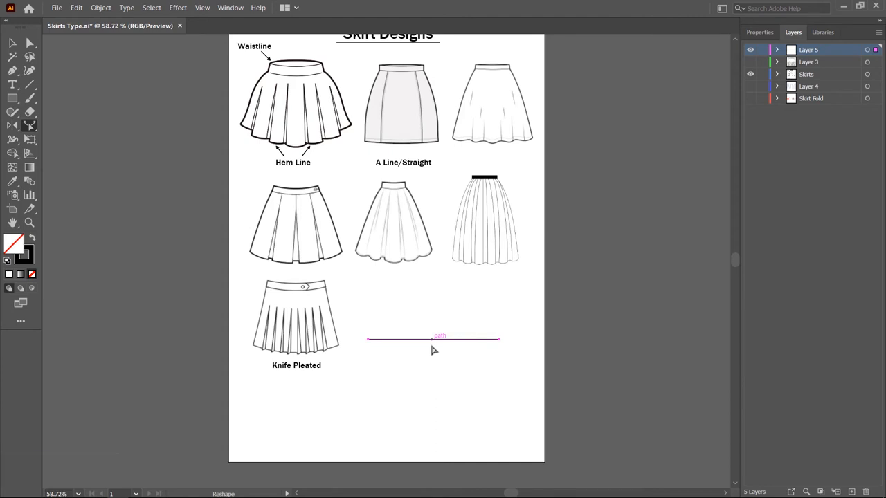
pyautogui.moveTo(433, 343)
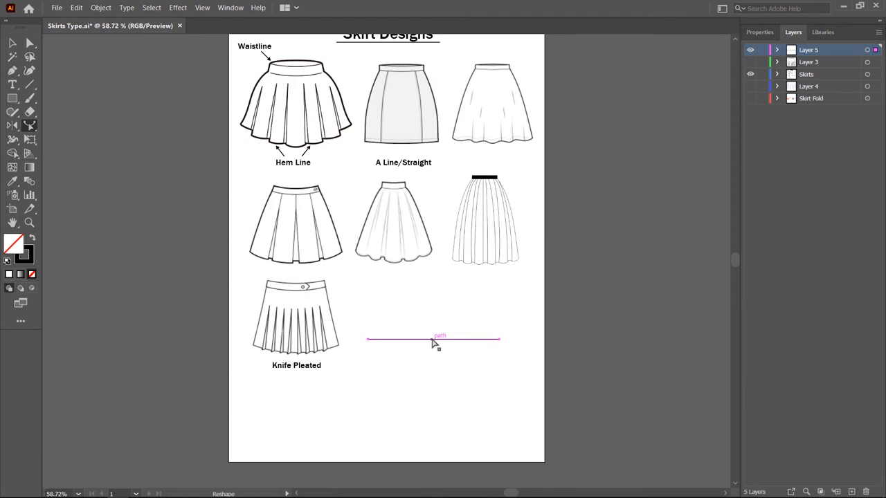
pyautogui.moveTo(432, 340); pyautogui.dragTo(433, 343)
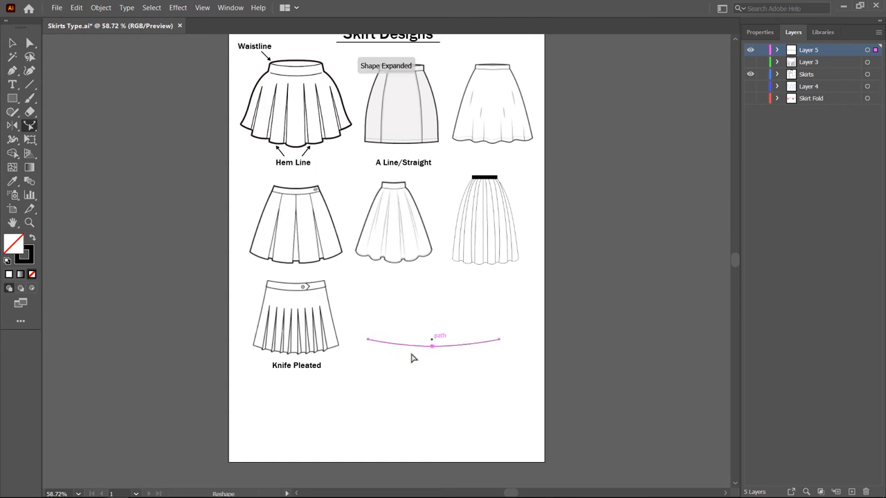
pyautogui.moveTo(476, 357)
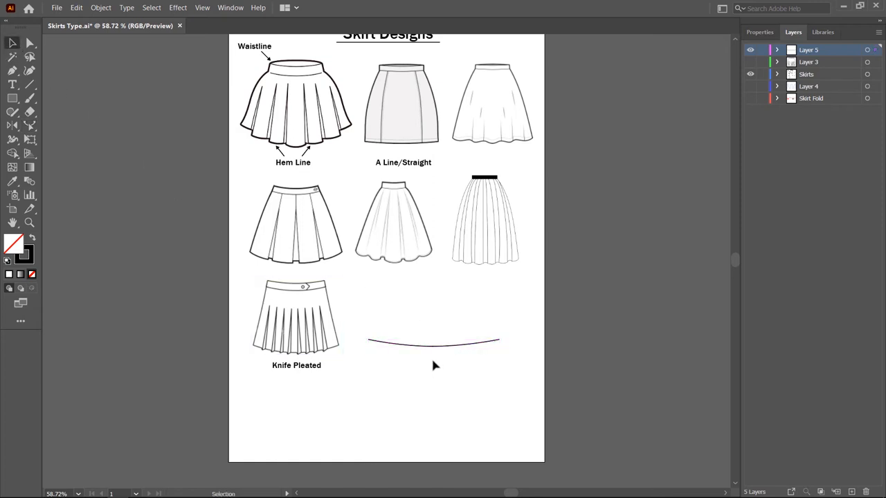
pyautogui.moveTo(397, 154)
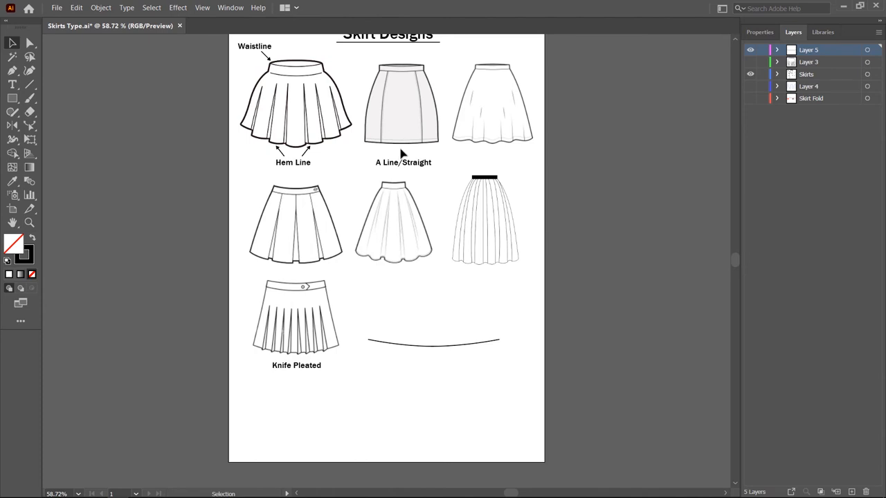
pyautogui.moveTo(437, 160)
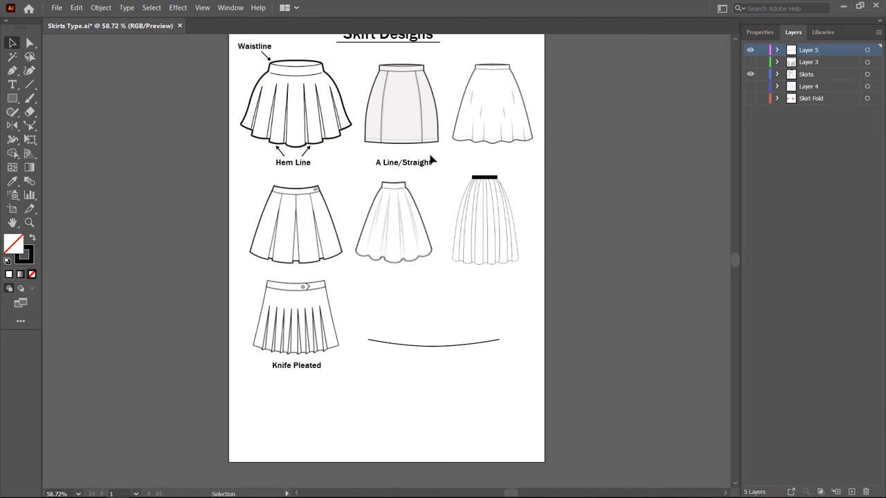
pyautogui.moveTo(511, 155)
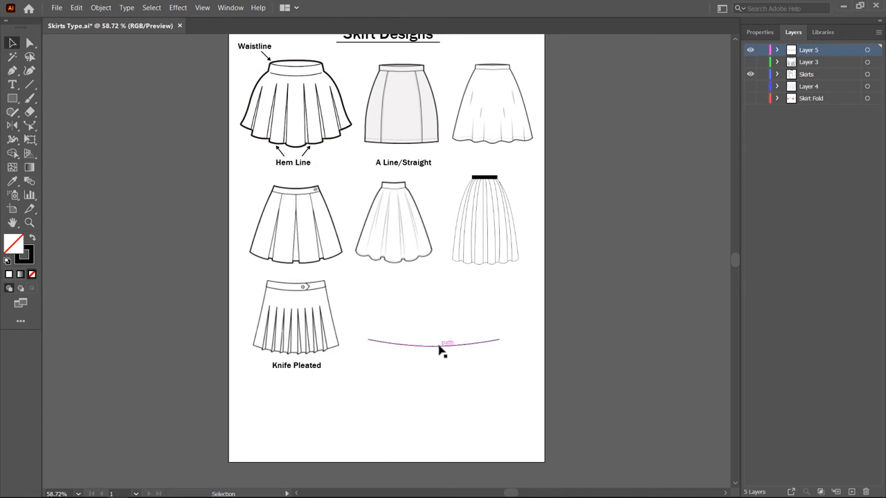
# Alt+Shift-drag a copy of the curved line below it and open the Effect menu.
pyautogui.moveTo(433, 343); pyautogui.dragTo(433, 385)
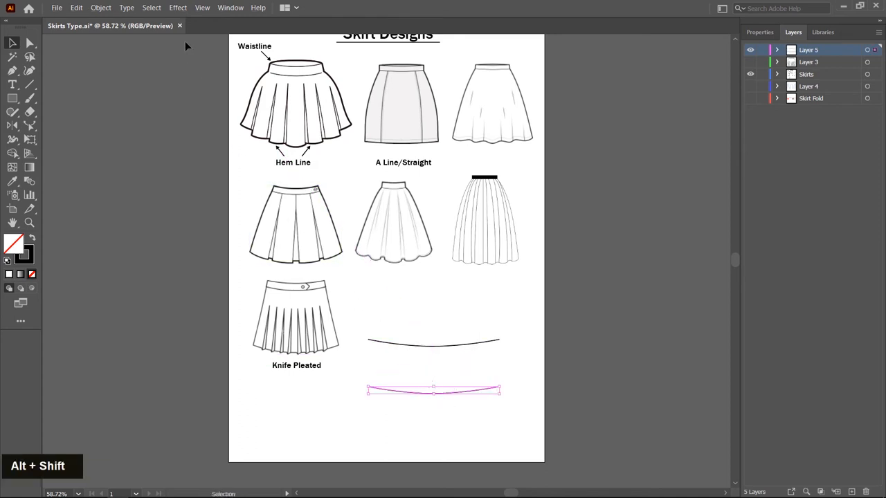
pyautogui.click(178, 8)
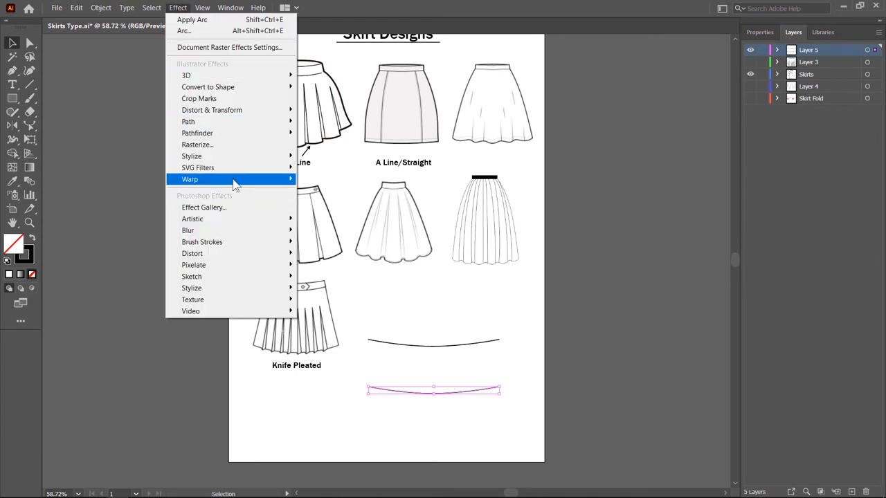
pyautogui.moveTo(212, 110)
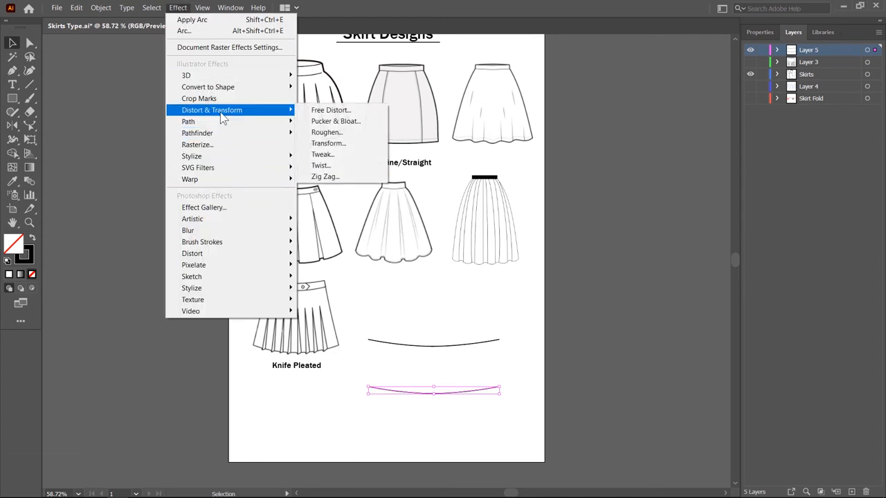
pyautogui.moveTo(321, 165)
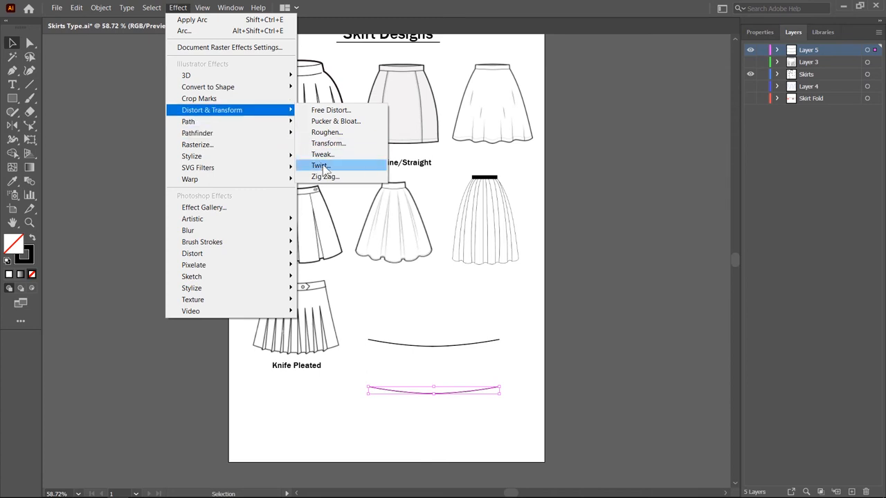
# Apply Zig Zag to the copy: Smooth points, 6 ridges per segment, 3 pt size.
pyautogui.click(325, 176)
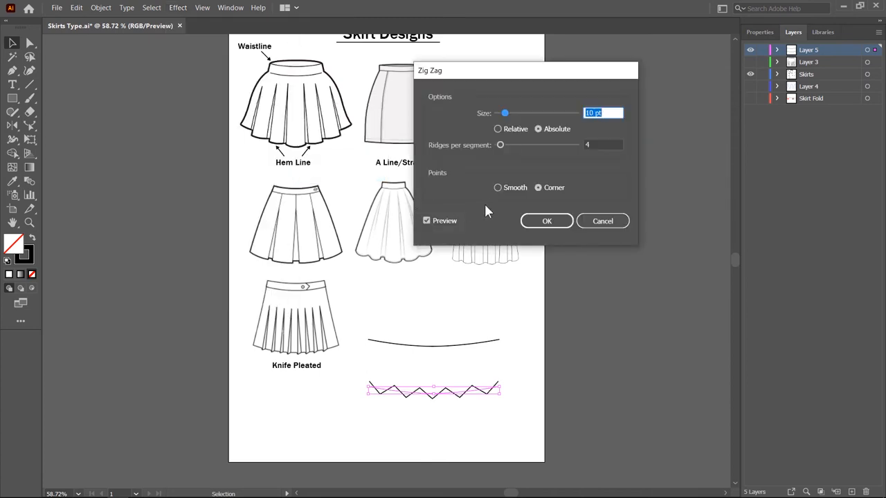
pyautogui.click(498, 187)
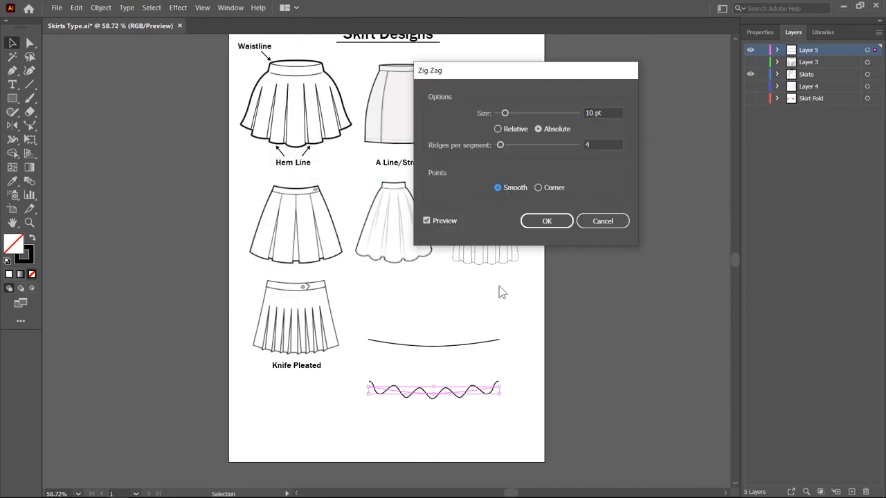
pyautogui.moveTo(460, 409)
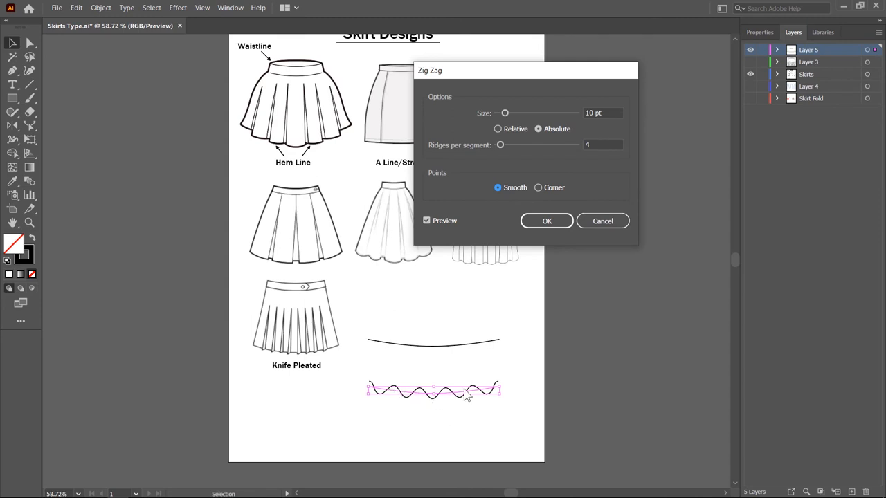
pyautogui.moveTo(526, 168)
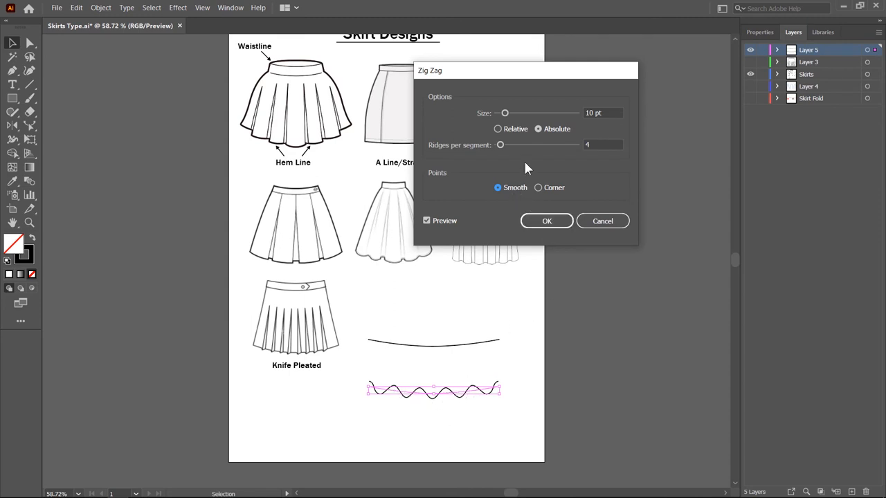
pyautogui.moveTo(517, 171)
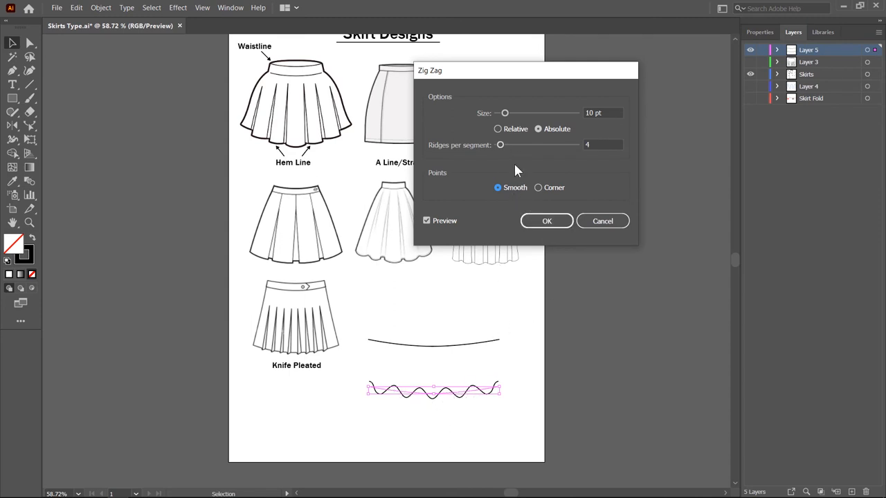
pyautogui.moveTo(501, 144); pyautogui.dragTo(503, 145)
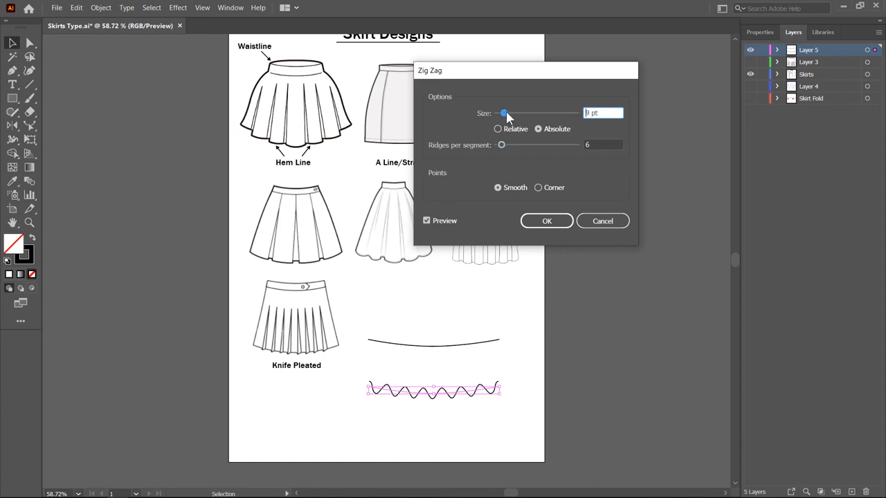
pyautogui.moveTo(504, 113); pyautogui.dragTo(500, 113)
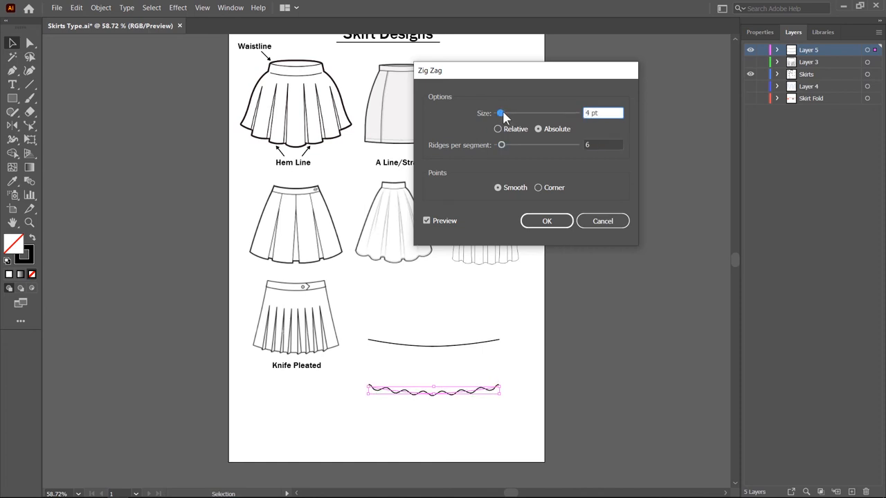
pyautogui.moveTo(501, 112); pyautogui.dragTo(498, 113)
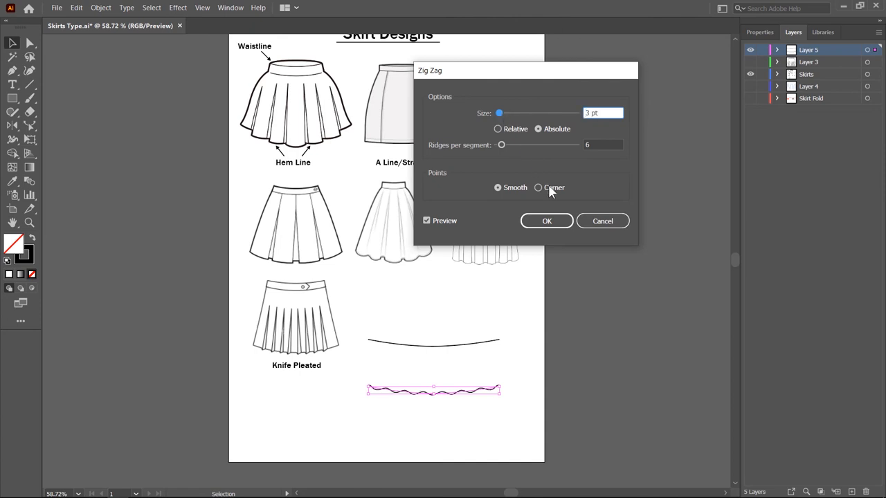
pyautogui.click(547, 221)
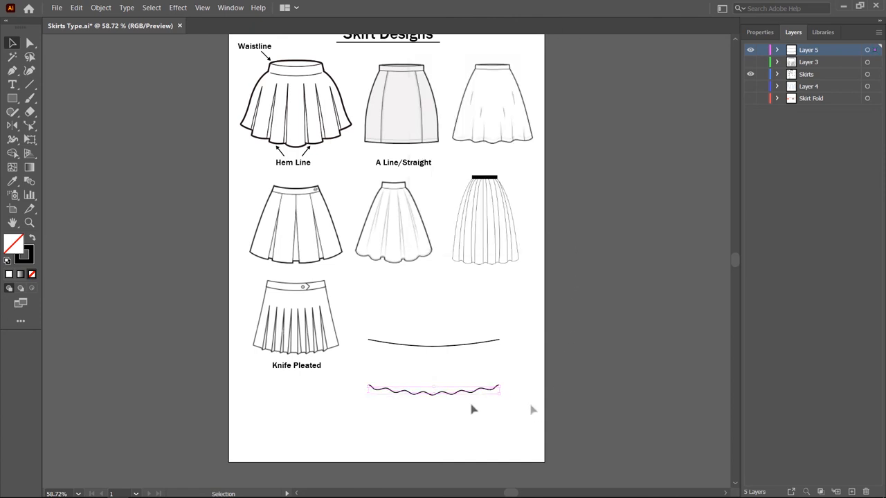
# Deselect the wave line by clicking empty canvas.
pyautogui.click(474, 410)
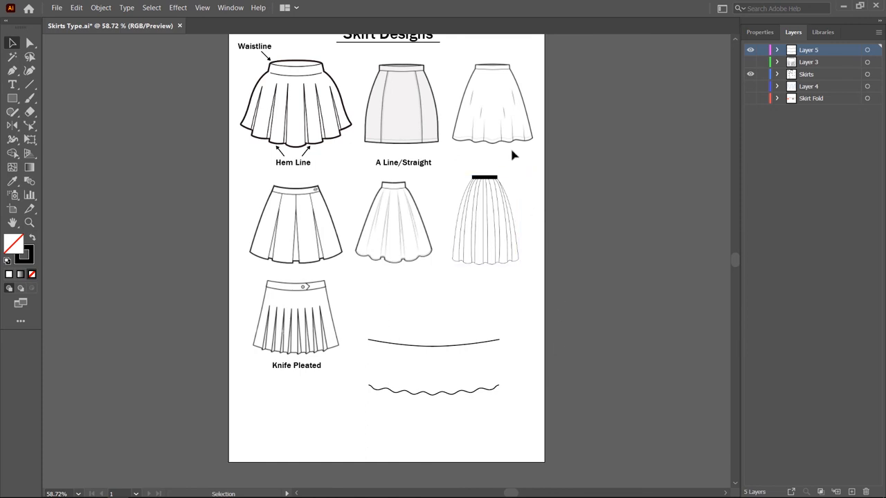
pyautogui.moveTo(442, 324)
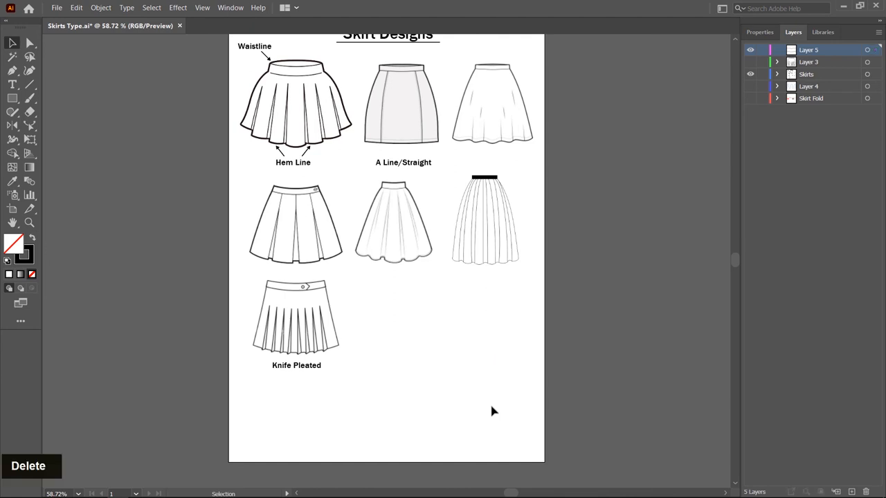
pyautogui.moveTo(460, 273)
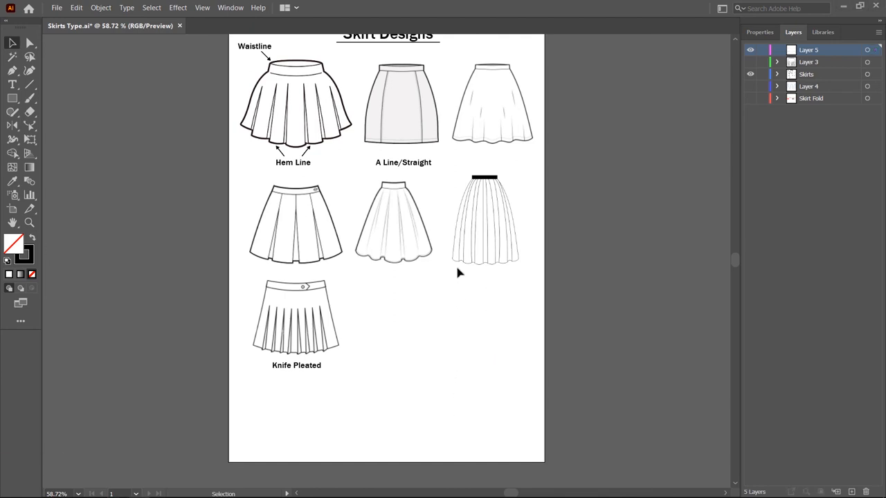
pyautogui.moveTo(297, 275)
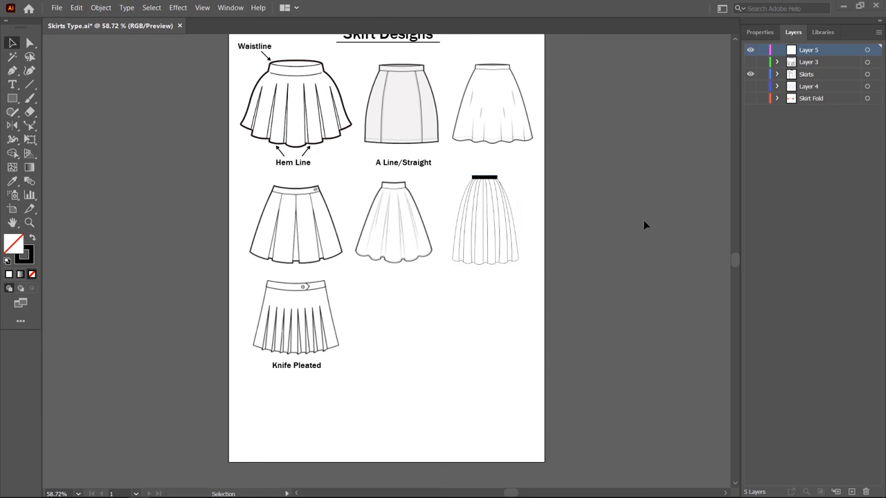
# Turn on layer visibility to show the Smiles and Frowns hem guide.
pyautogui.click(750, 99)
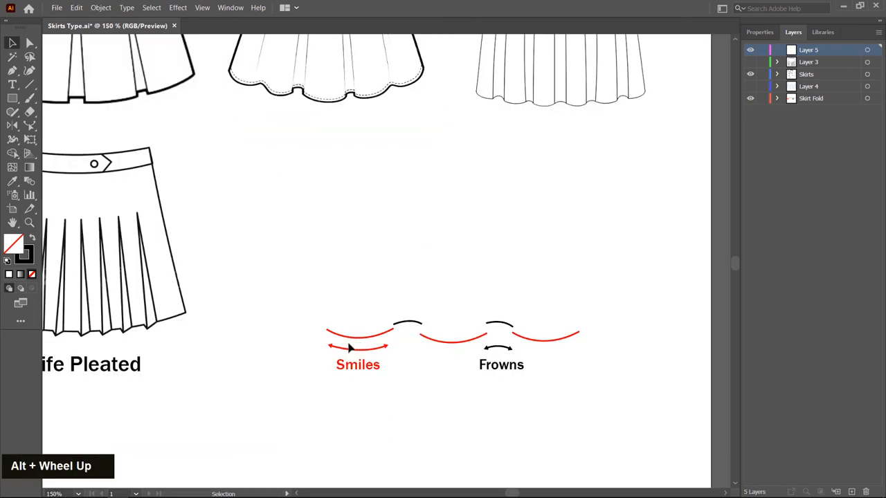
pyautogui.moveTo(534, 341)
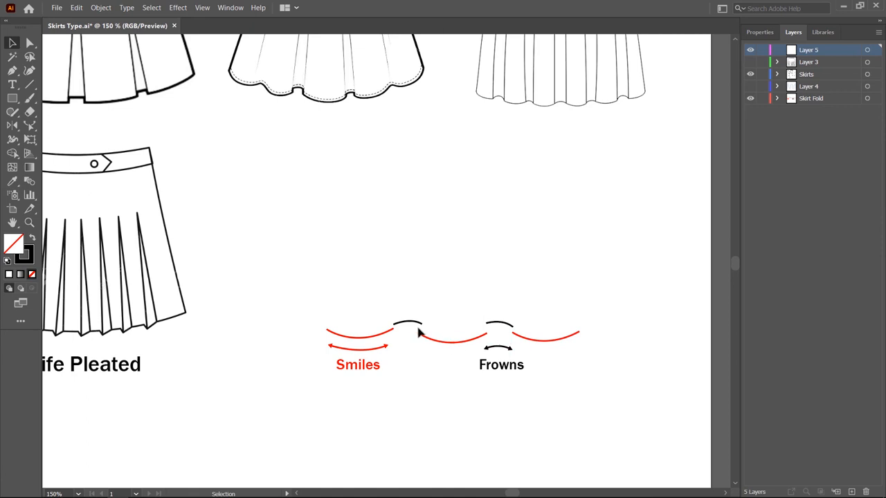
pyautogui.moveTo(422, 332)
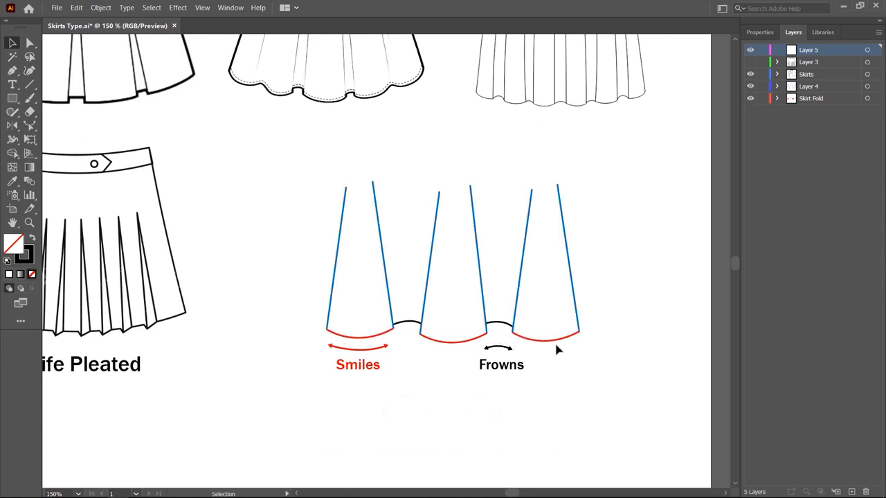
pyautogui.moveTo(448, 394)
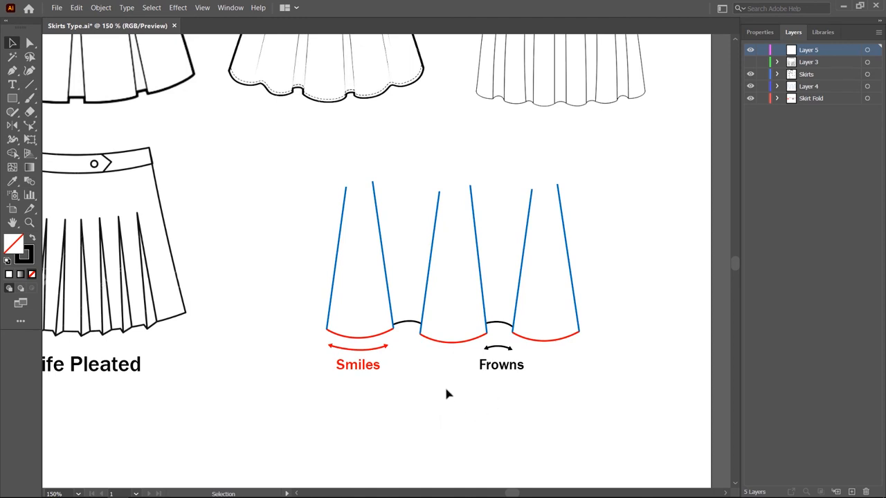